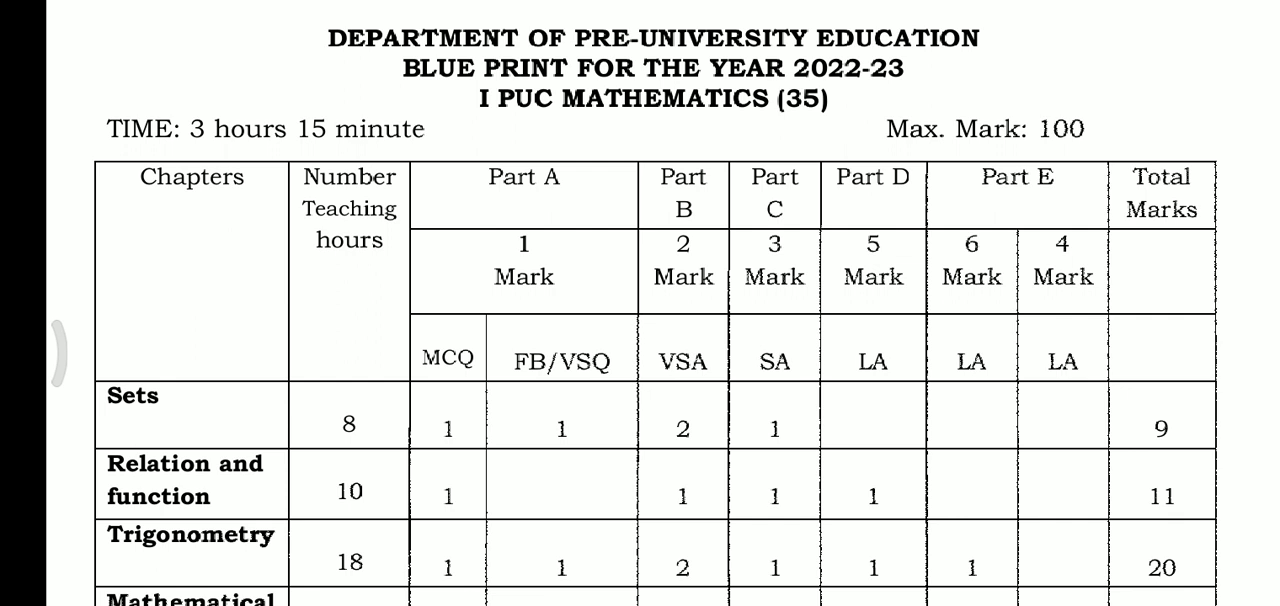
{"action": "scroll", "scroll_direction": "down", "scroll_amount": 3}
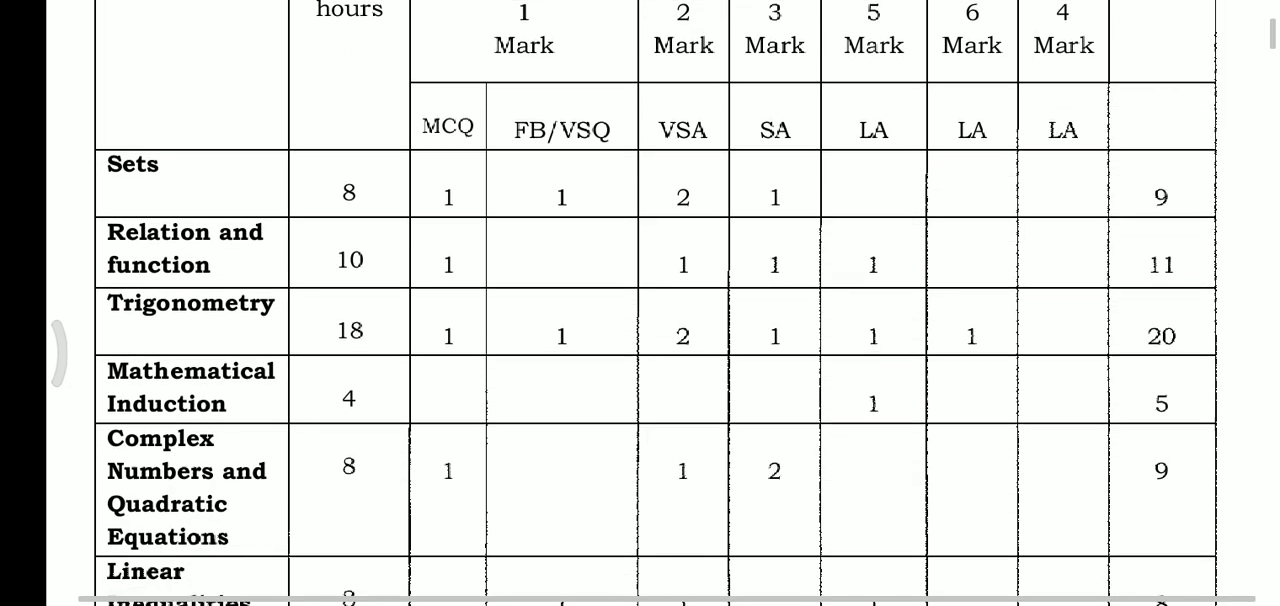
{"action": "scroll", "scroll_direction": "down", "scroll_amount": 3}
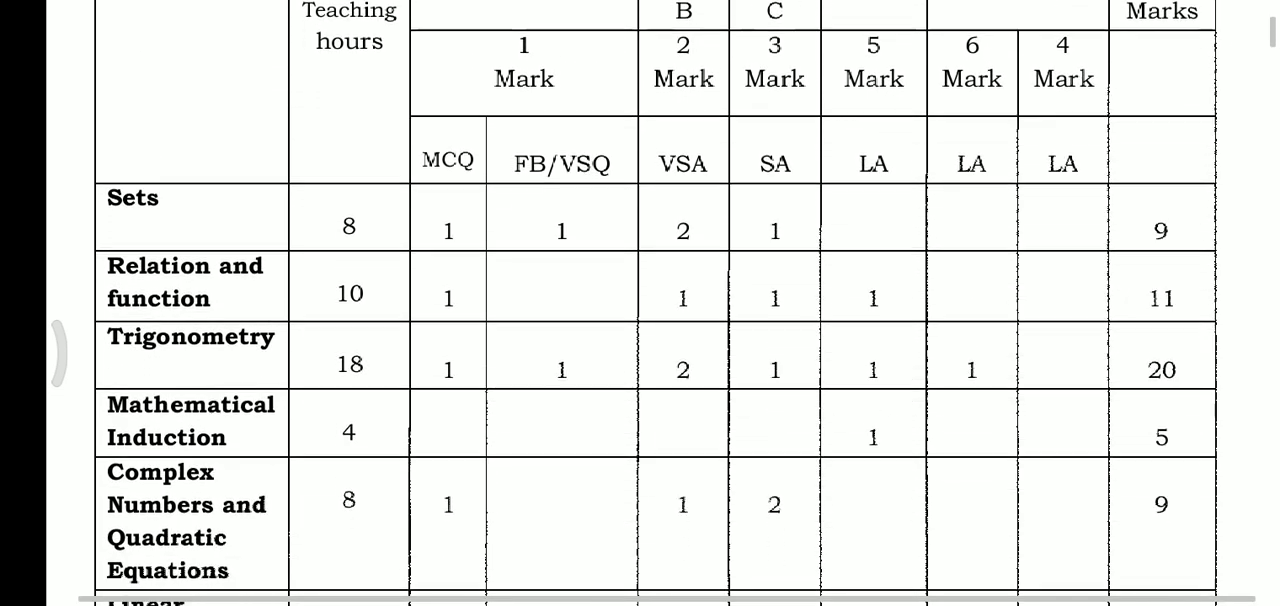
{"action": "scroll", "scroll_direction": "down", "scroll_amount": 3}
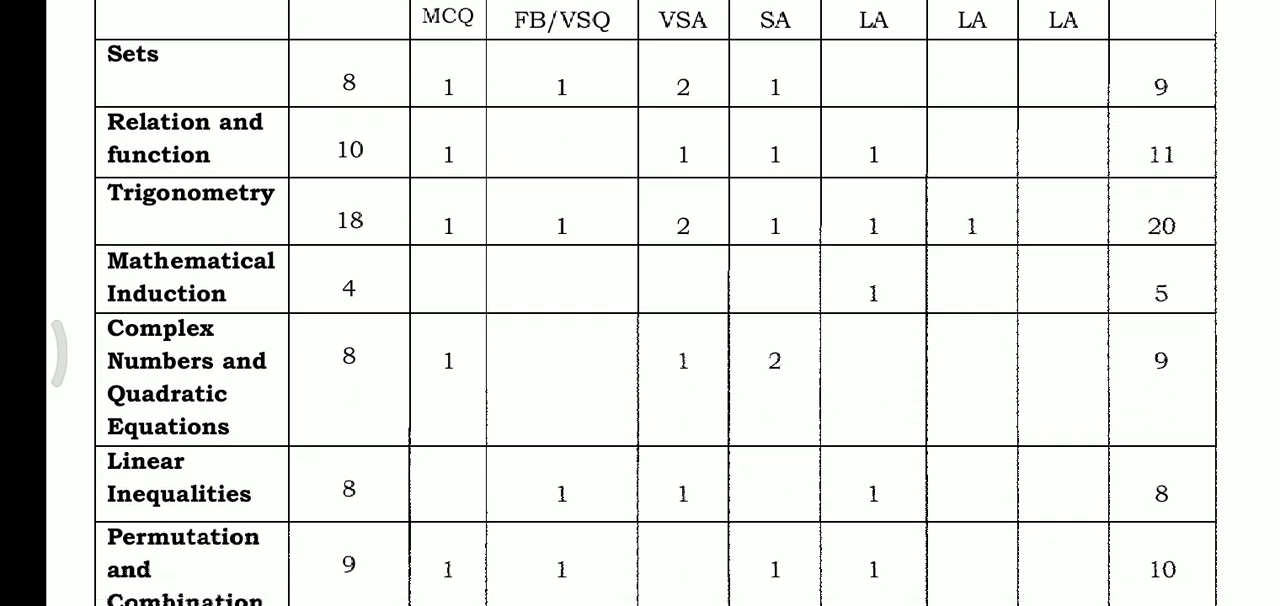
{"action": "scroll", "scroll_direction": "down", "scroll_amount": 3}
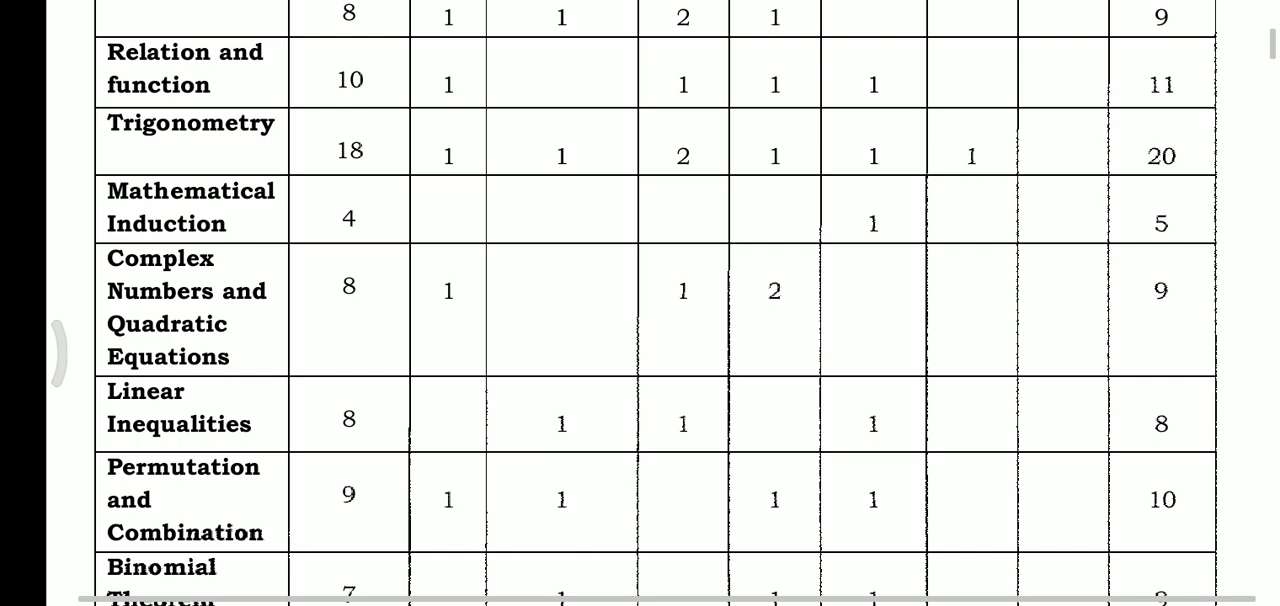
{"action": "scroll", "scroll_direction": "down", "scroll_amount": 3}
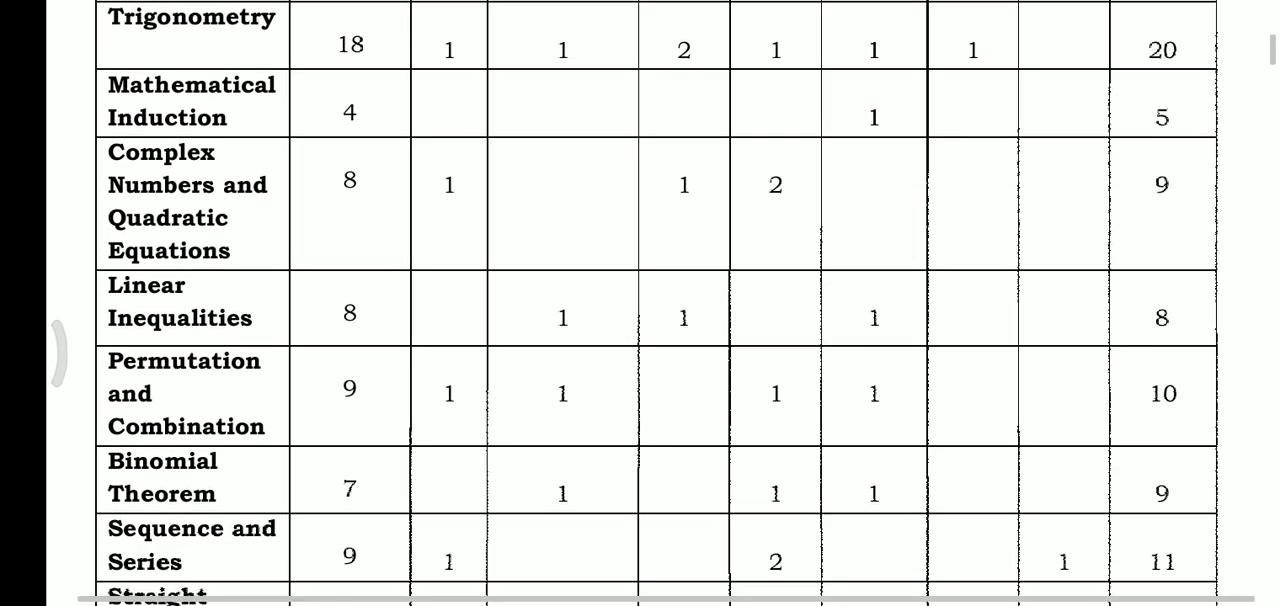
{"action": "scroll", "scroll_direction": "down", "scroll_amount": 3}
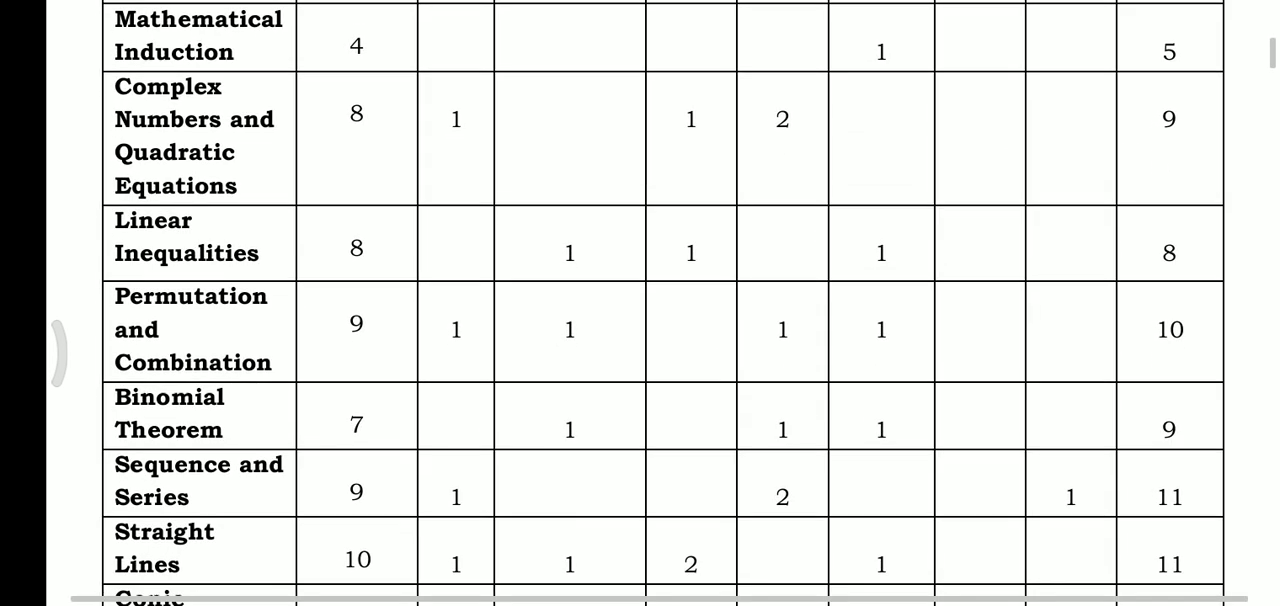
{"action": "scroll", "scroll_direction": "down", "scroll_amount": 3}
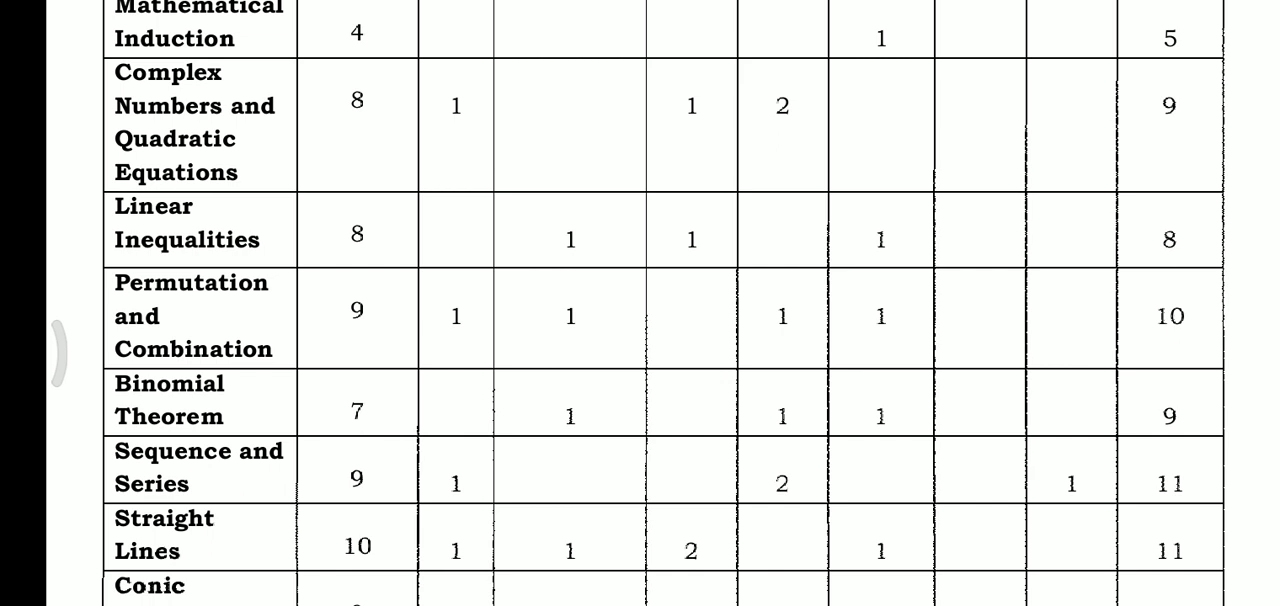
{"action": "scroll", "scroll_direction": "down", "scroll_amount": 3}
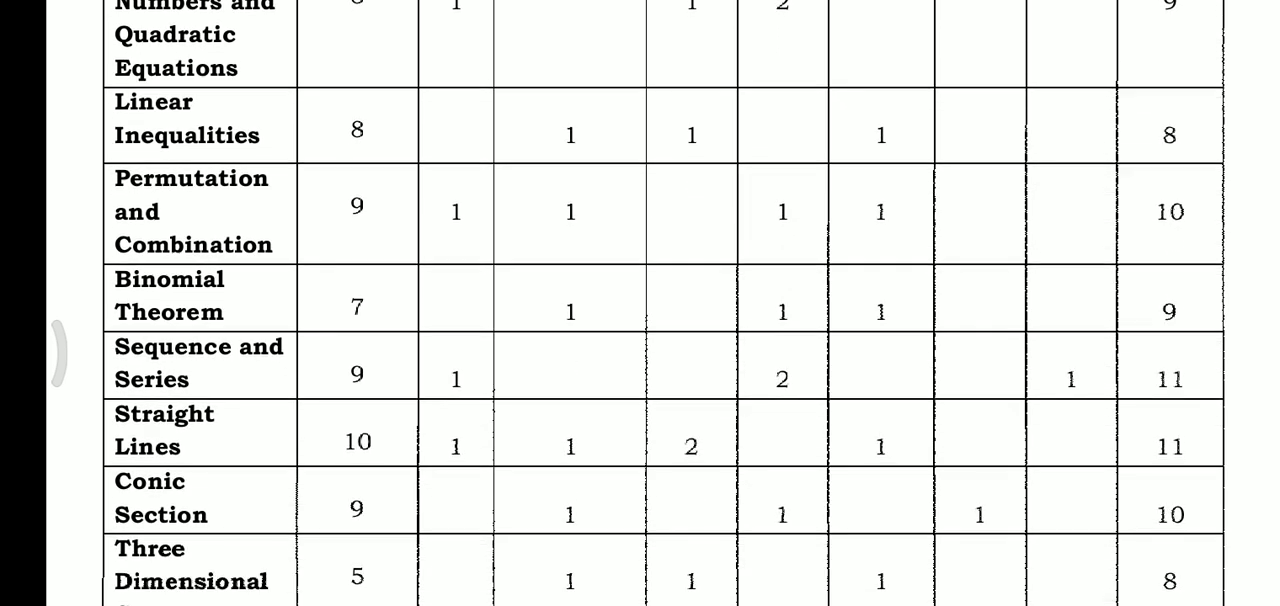
{"action": "scroll", "scroll_direction": "down", "scroll_amount": 3}
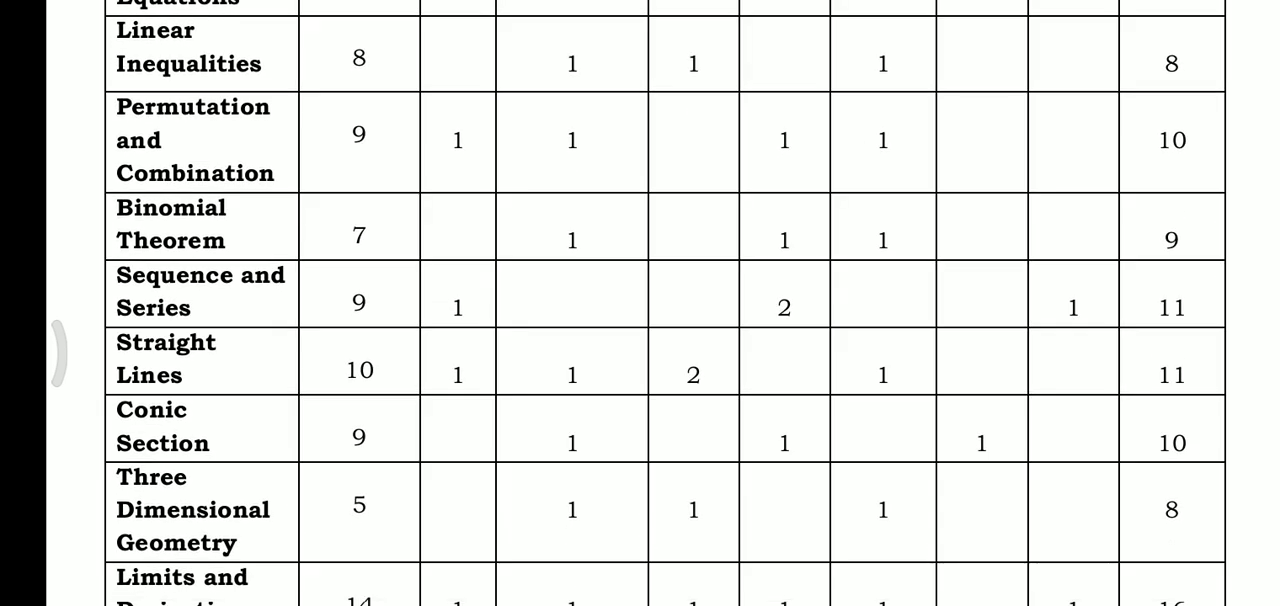
{"action": "scroll", "scroll_direction": "down", "scroll_amount": 3}
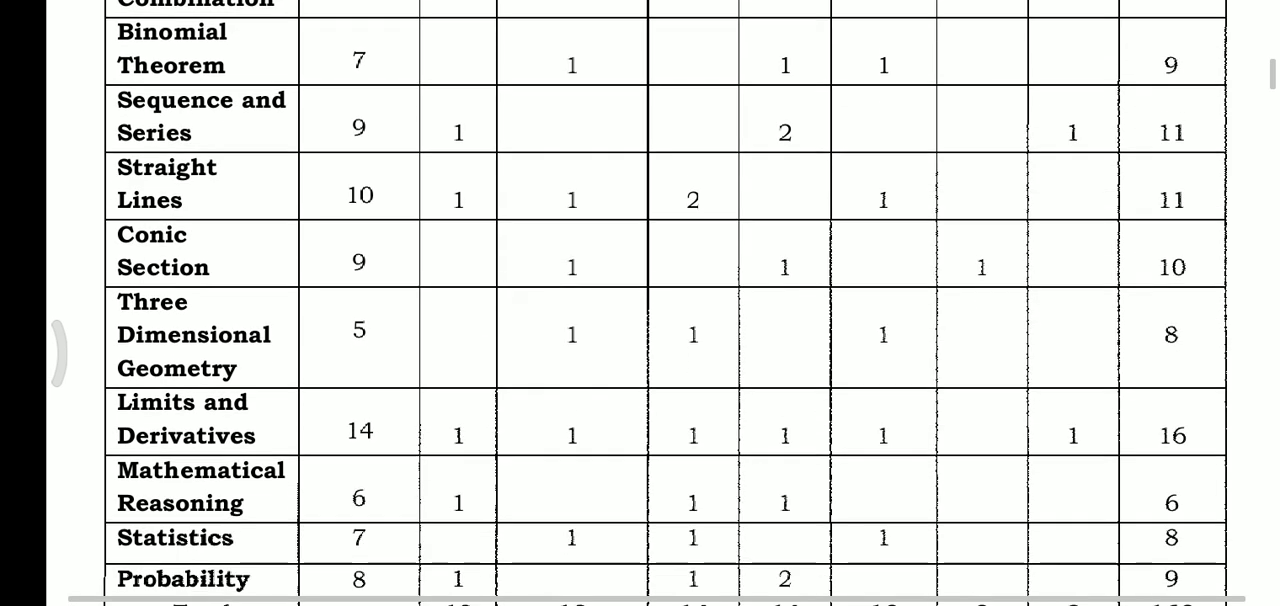
{"action": "scroll", "scroll_direction": "down", "scroll_amount": 3}
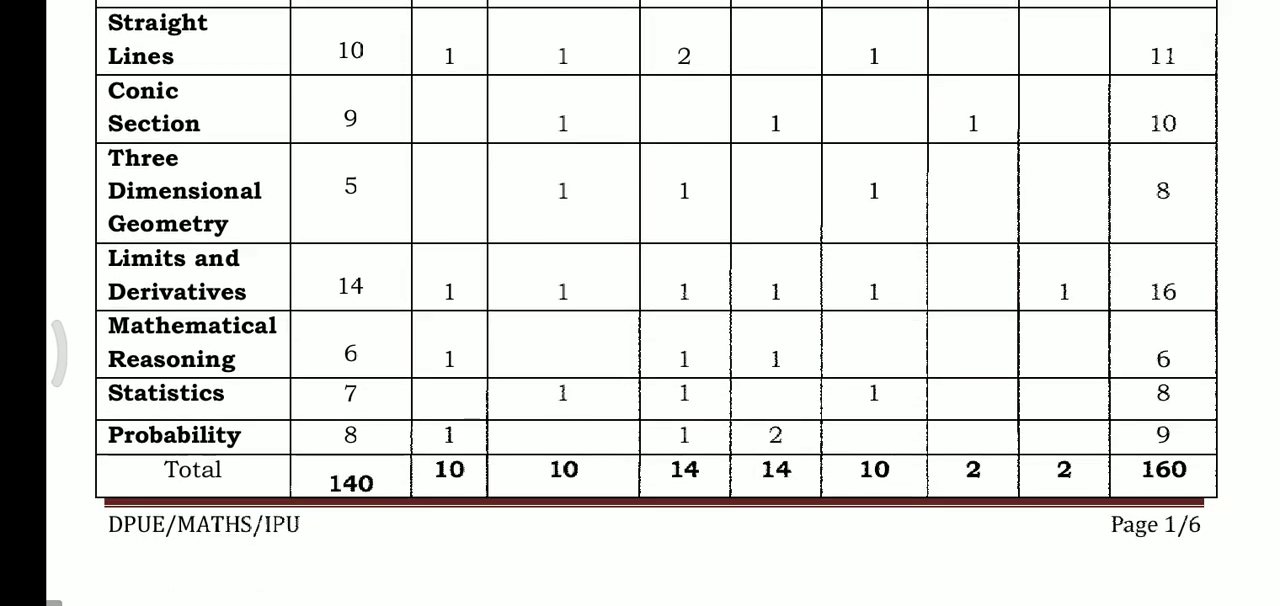